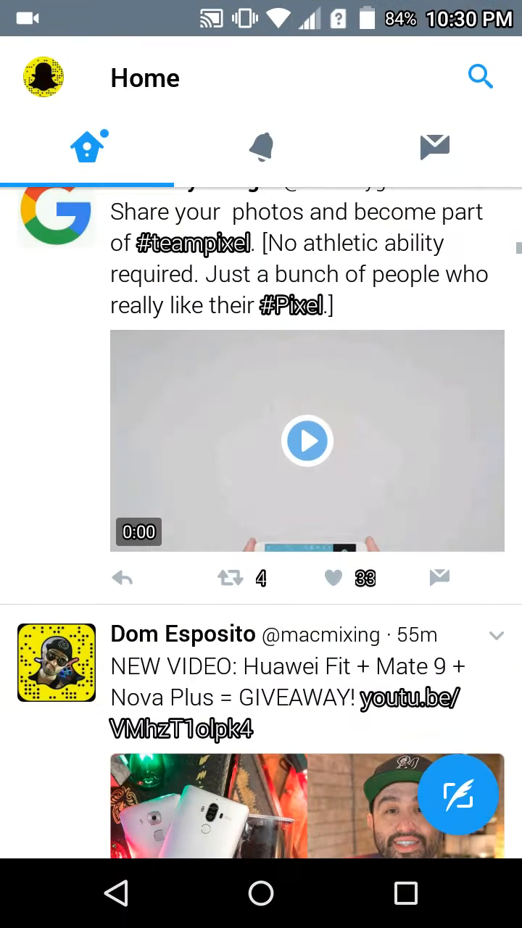
- Leave Twitter for the home screen and launch the Google Play Store
left_click(306, 440)
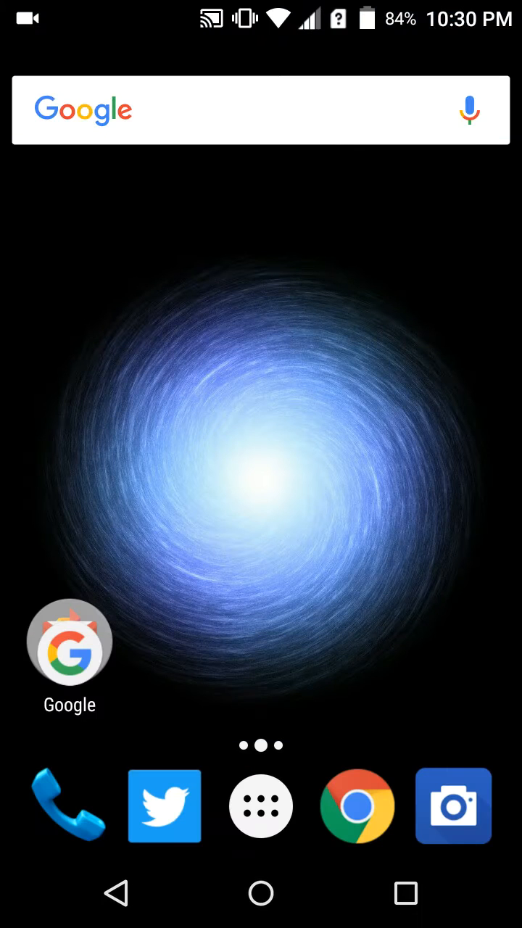
left_click(261, 805)
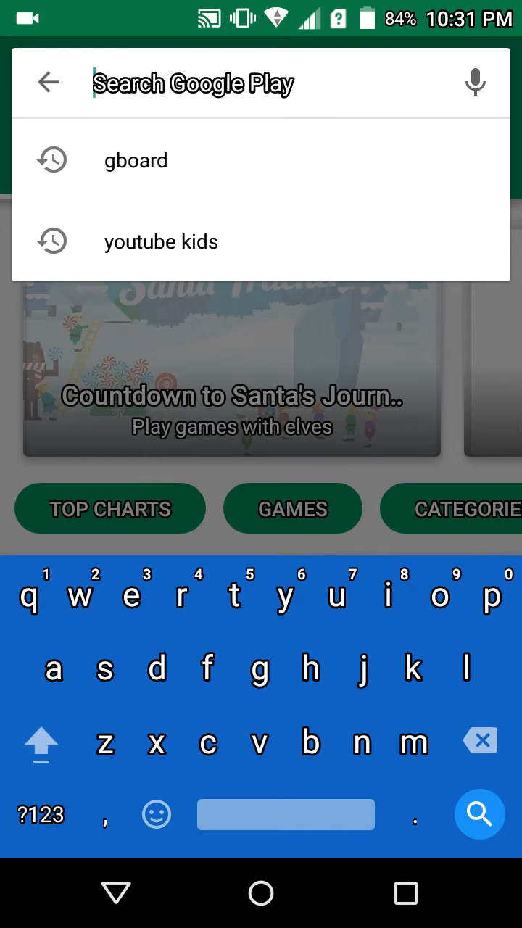
- Choose the recent 'gboard' search to reach the installed Gboard listing
left_click(135, 160)
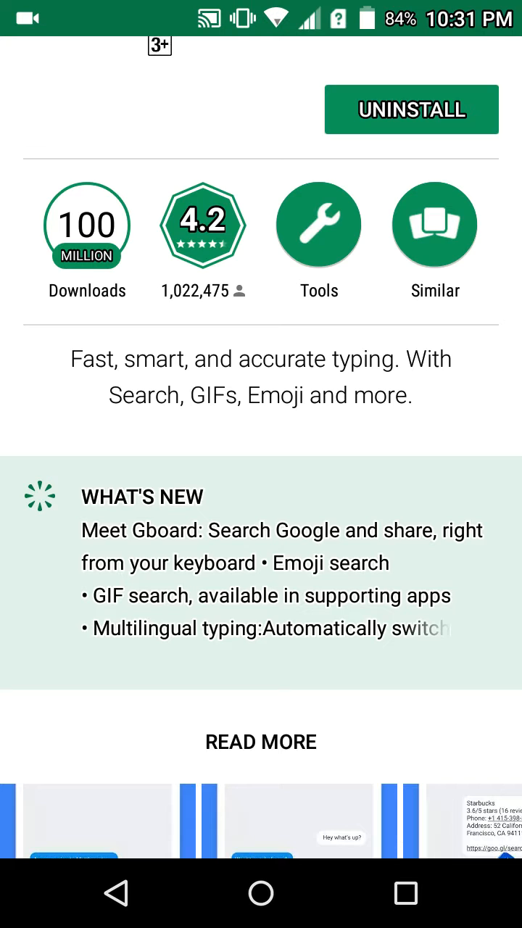
- Scroll the Gboard page, then return to Twitter and start an empty tweet
scroll("down", 3)
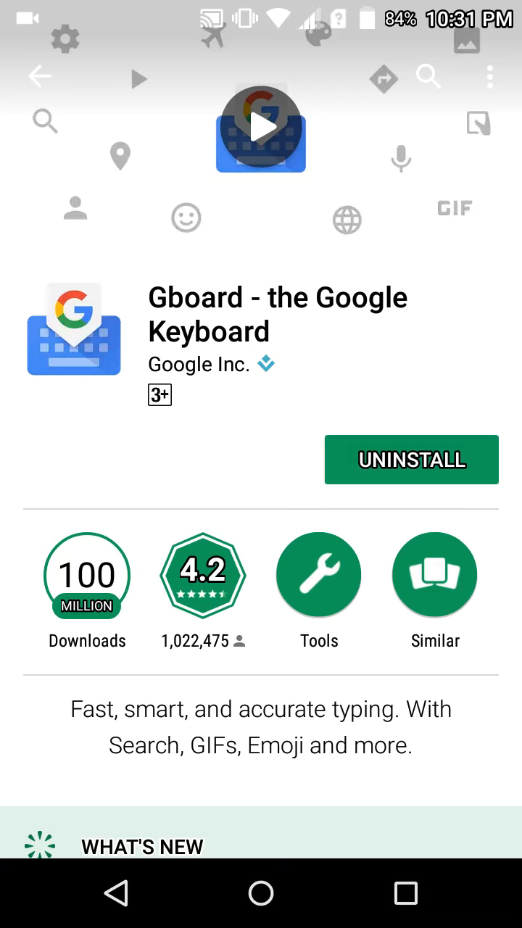
left_click(260, 893)
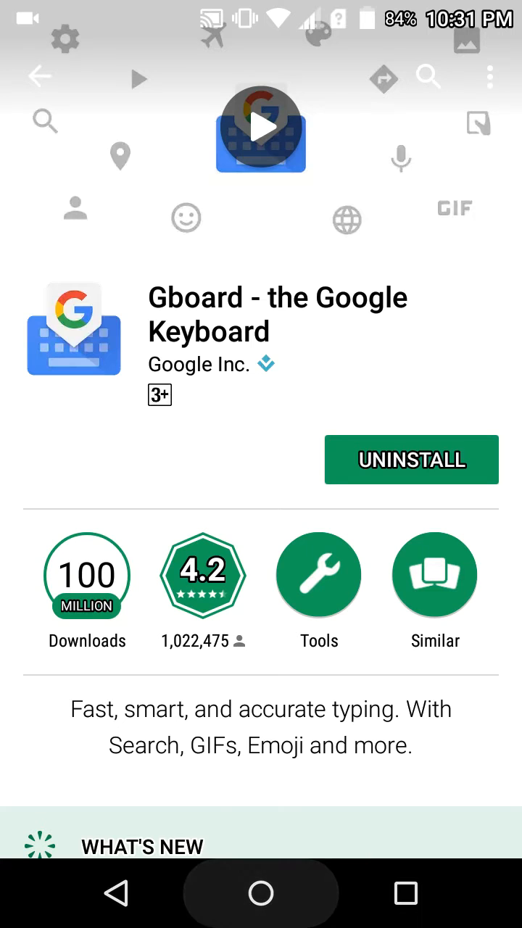
key("HOME")
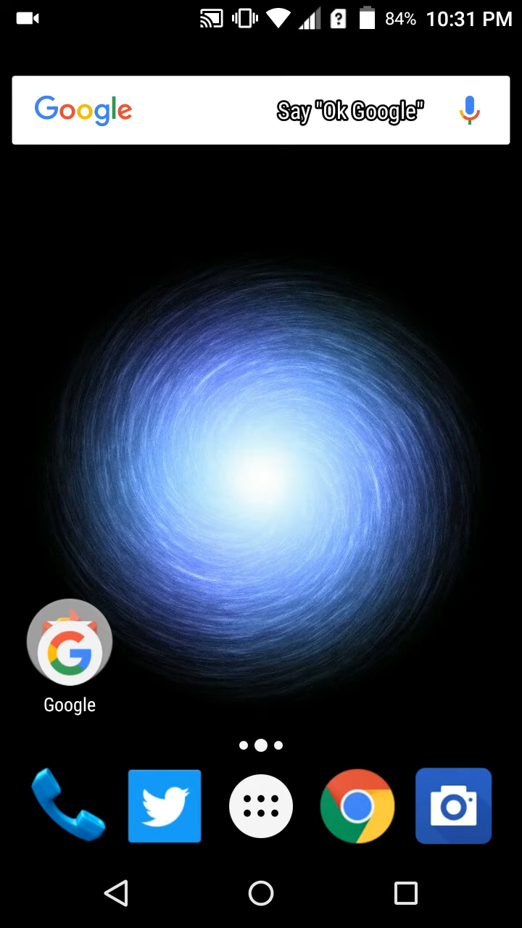
left_click(164, 804)
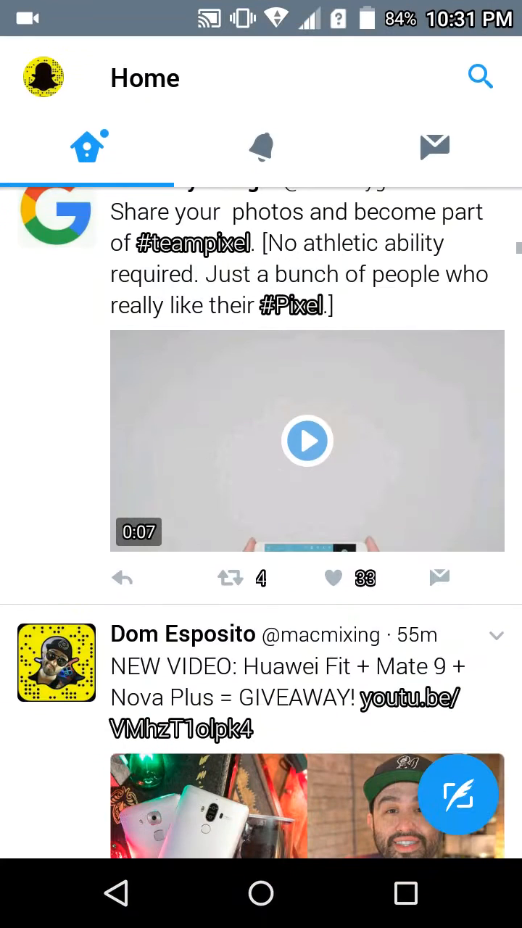
left_click(306, 439)
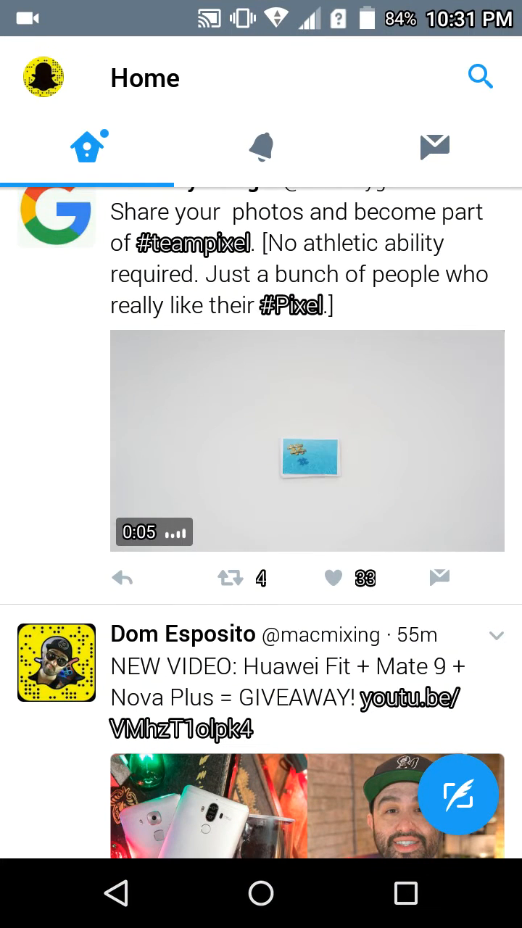
left_click(458, 792)
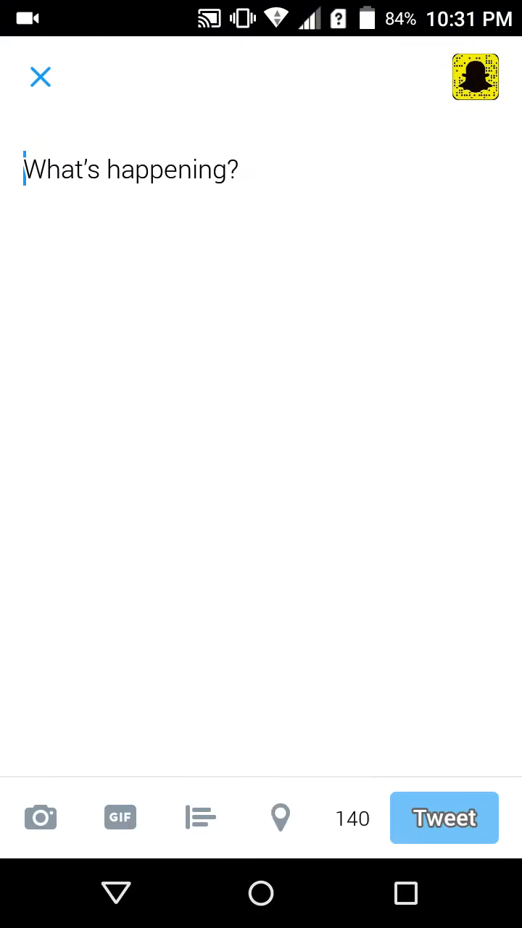
- Type 'Google pix' in the tweet and accept the 'Pixel' suggestion
left_click(130, 169)
type("Google pix")
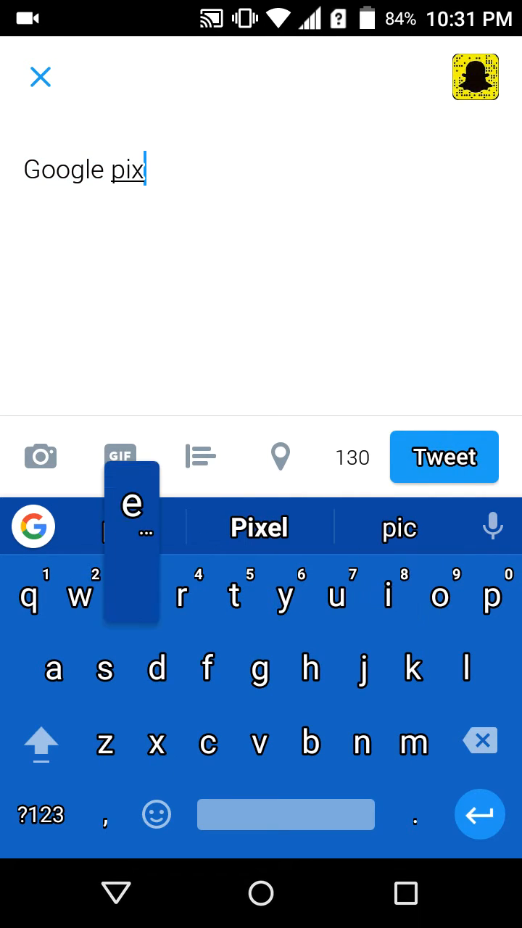
left_click(259, 527)
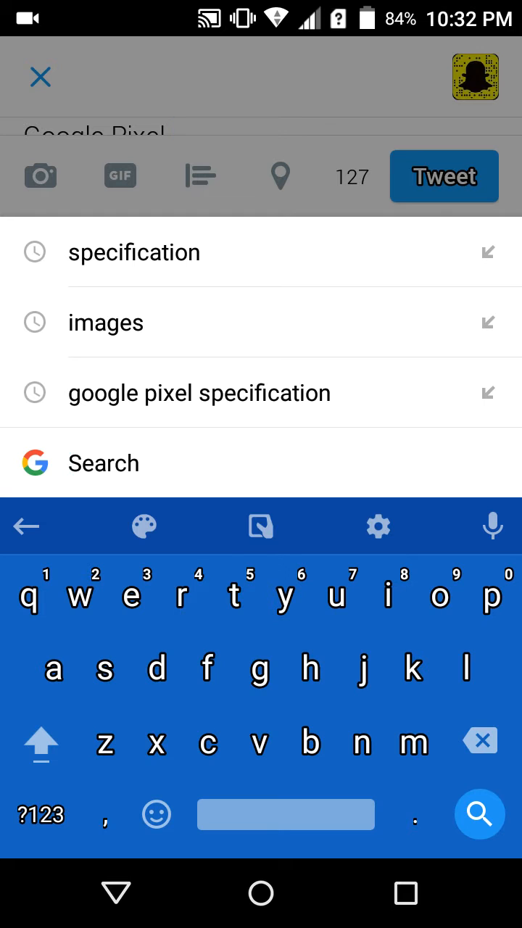
- Search 'google pixel spec' in Gboard and share the specifications card into the tweet
type("google pixel spec")
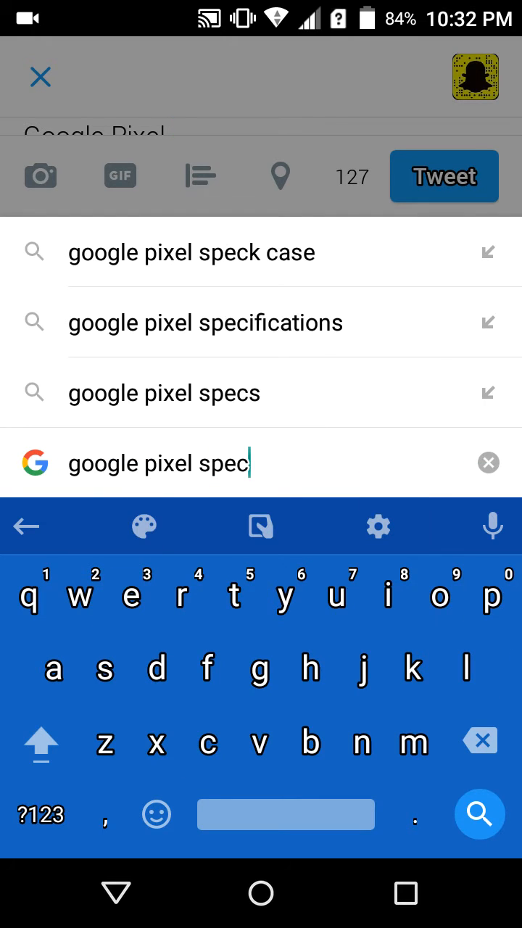
type("ifi")
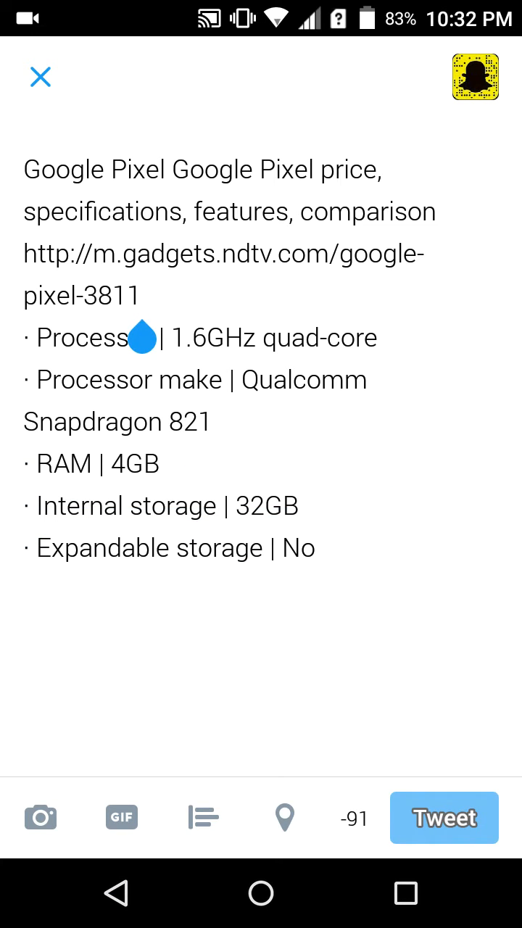
- Select and delete the pasted specifications text, leaving 'Google Pixel'
double_click(212, 250)
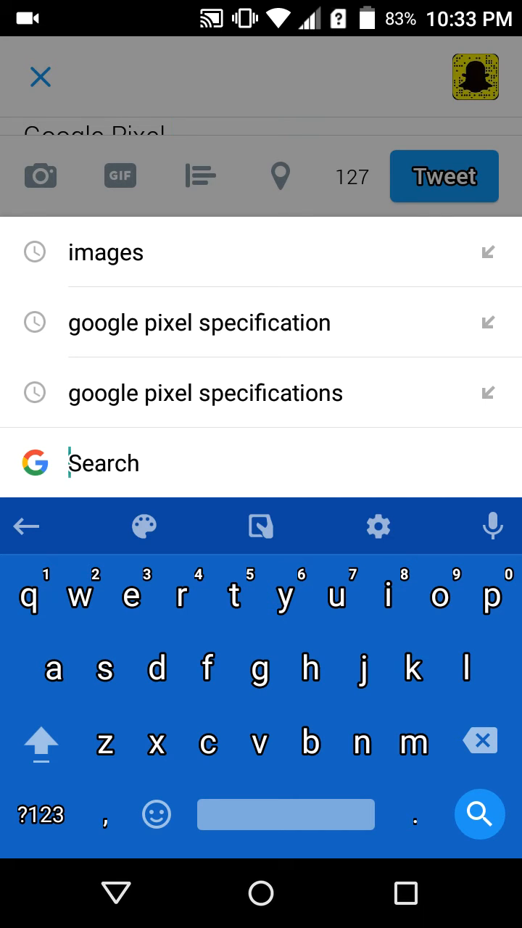
- Open Gboard voice input from the search bar, then dismiss the Tap to speak panel
left_click(492, 525)
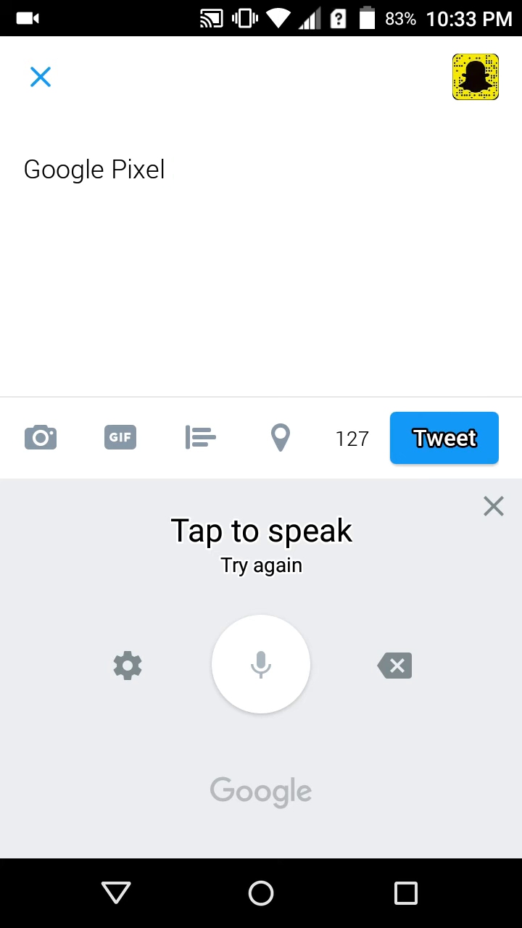
left_click(493, 506)
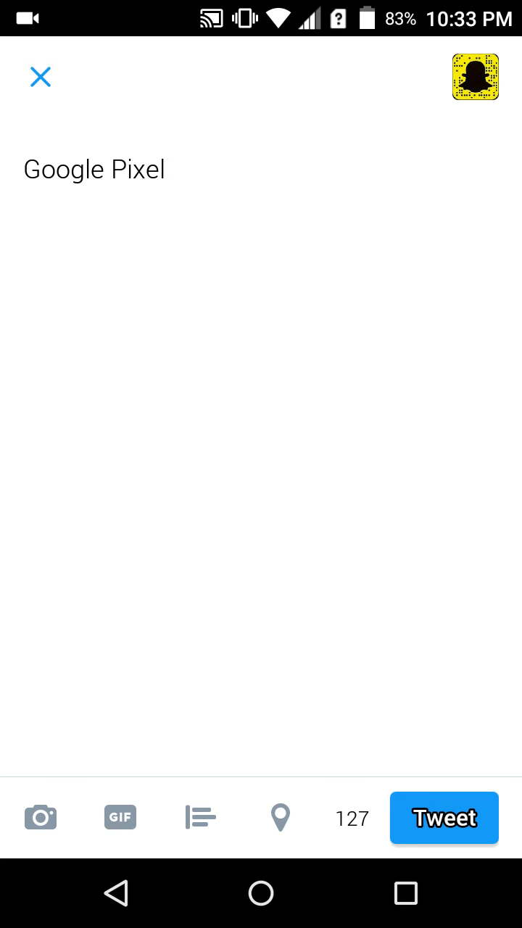
- Close the 'Google Pixel' compose screen to bring up the Save draft prompt
left_click(40, 77)
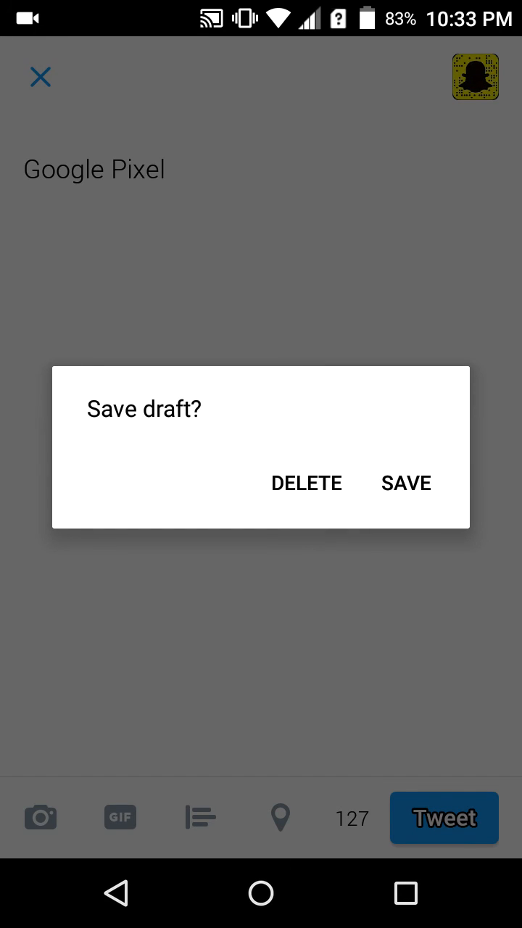